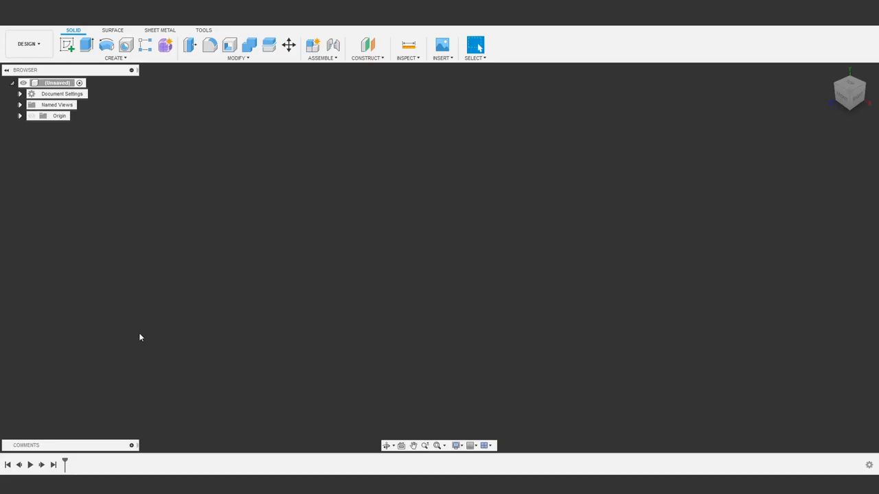
{"action": "mouse_move", "coordinate": [298, 308]}
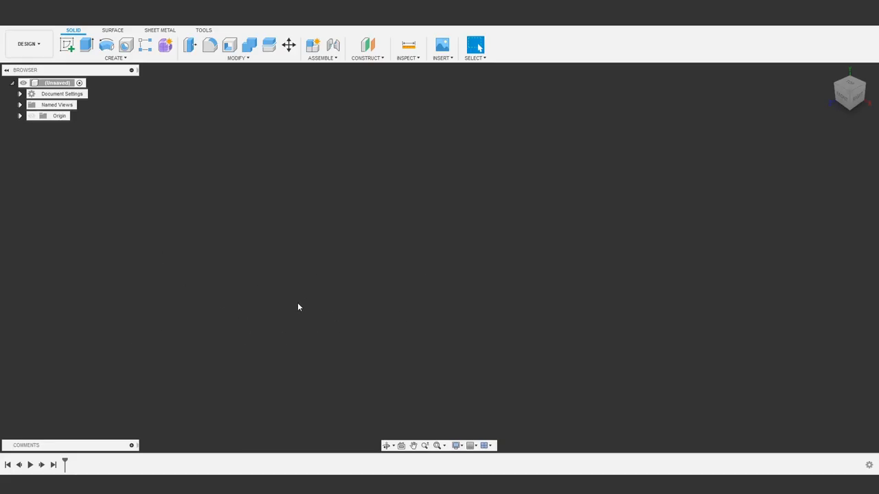
{"action": "mouse_move", "coordinate": [351, 287]}
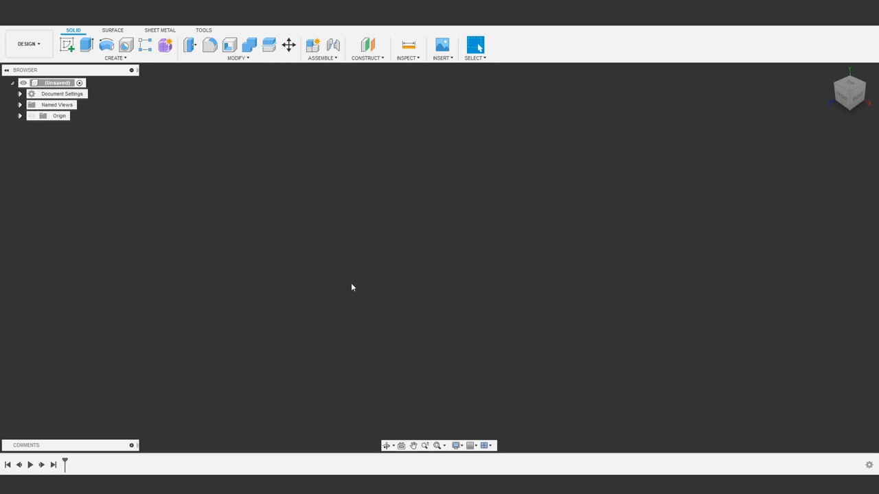
{"action": "mouse_move", "coordinate": [326, 250]}
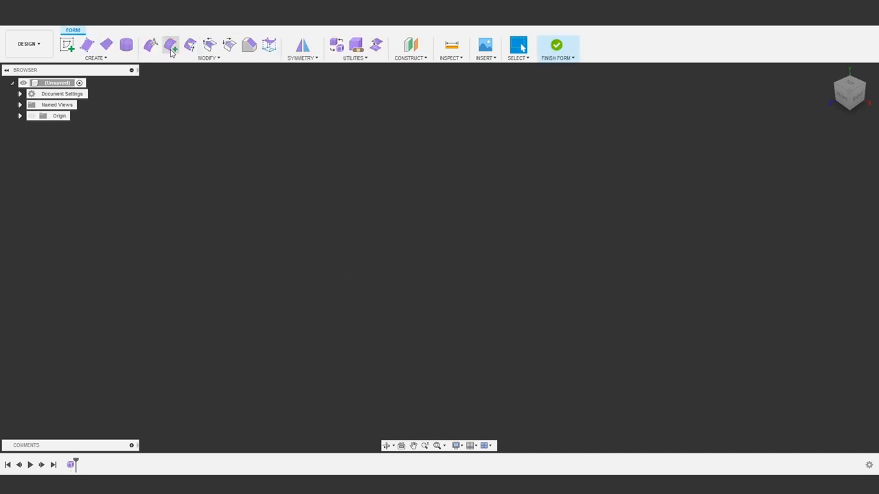
Create a T-spline plane dragged out from the origin with 1 face along its length
{"action": "left_click", "coordinate": [107, 44]}
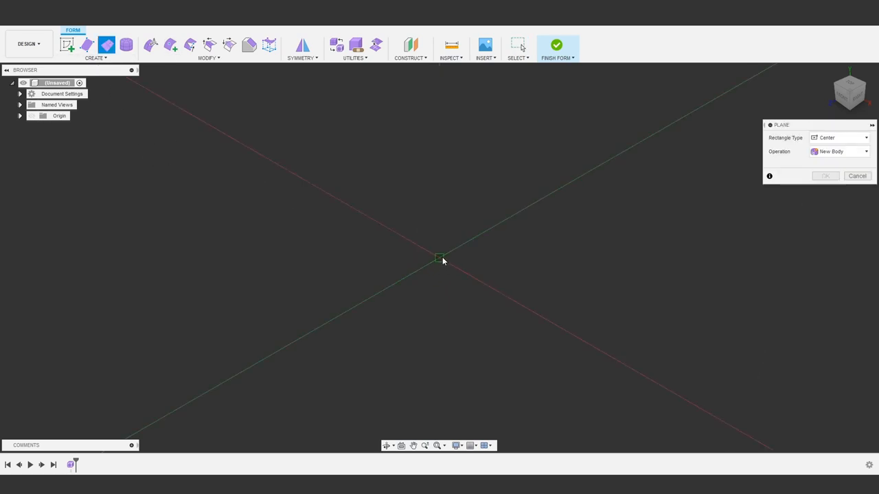
{"action": "left_click_drag", "start_coordinate": [439, 260], "coordinate": [447, 315]}
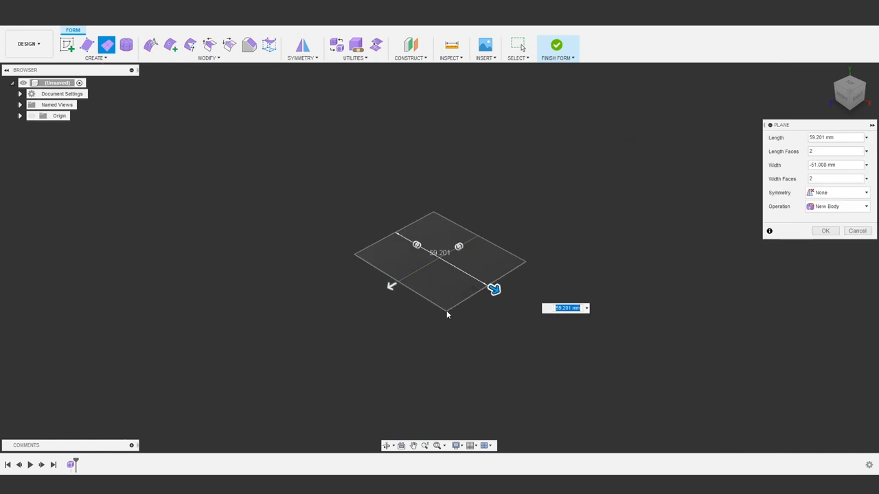
{"action": "left_click", "coordinate": [835, 151]}
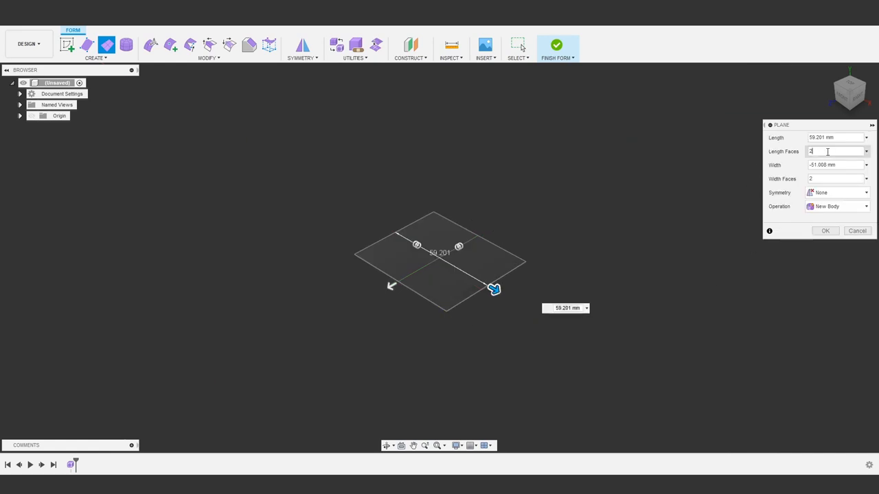
{"action": "type", "text": "1"}
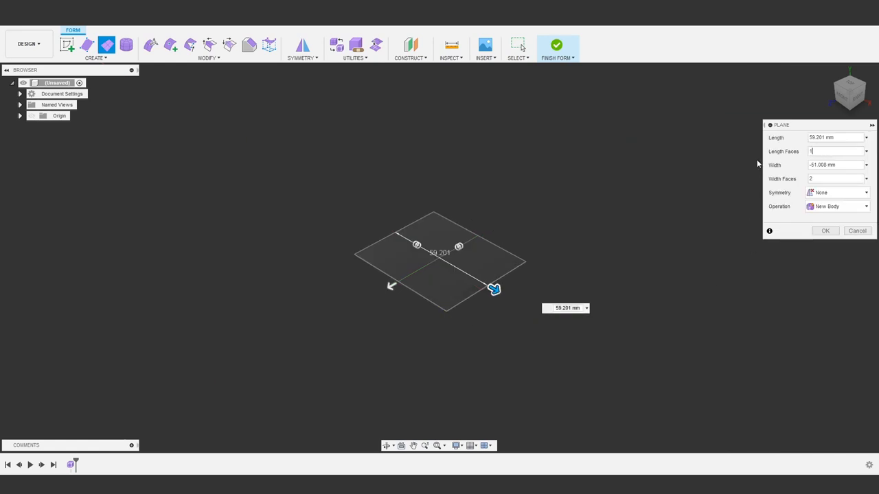
{"action": "left_click", "coordinate": [826, 231]}
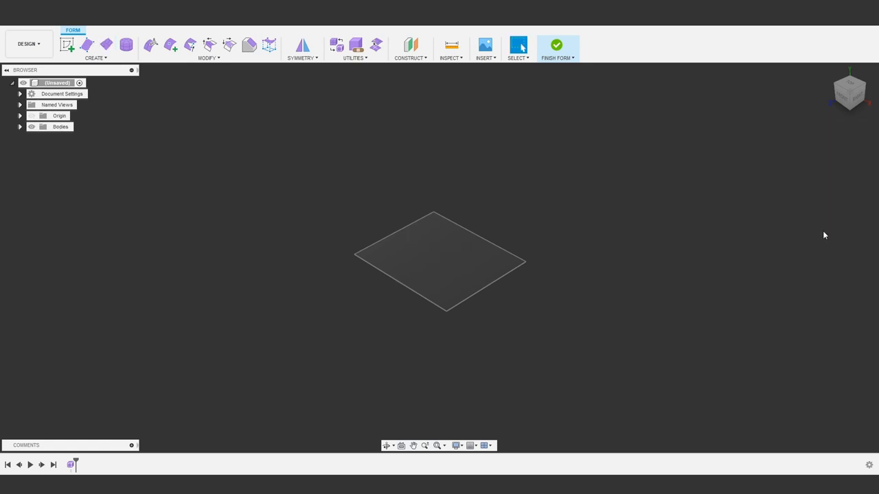
{"action": "mouse_move", "coordinate": [668, 253]}
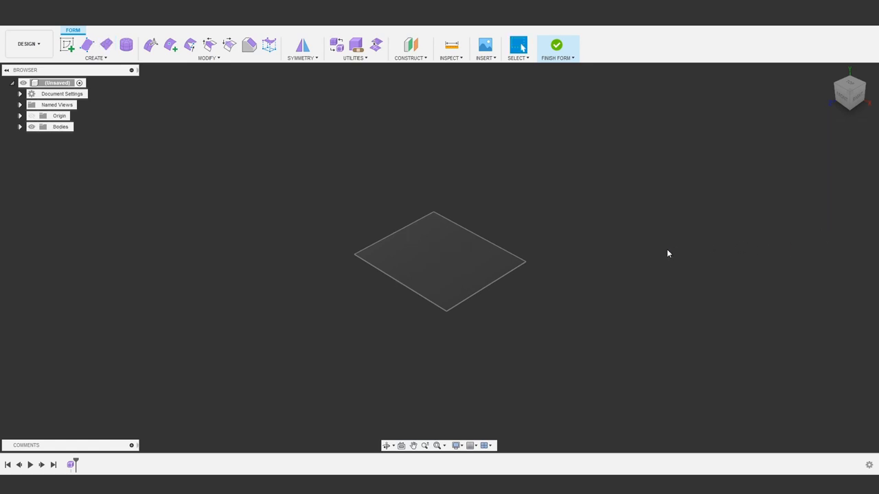
Use Edit Form to raise and pull the plane's far edge into a wavy curved sheet
{"action": "left_click", "coordinate": [151, 44]}
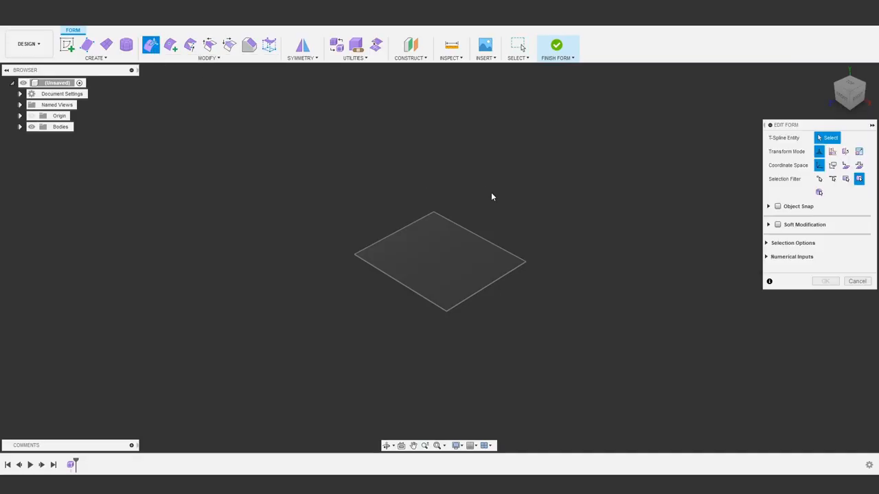
{"action": "left_click", "coordinate": [497, 248]}
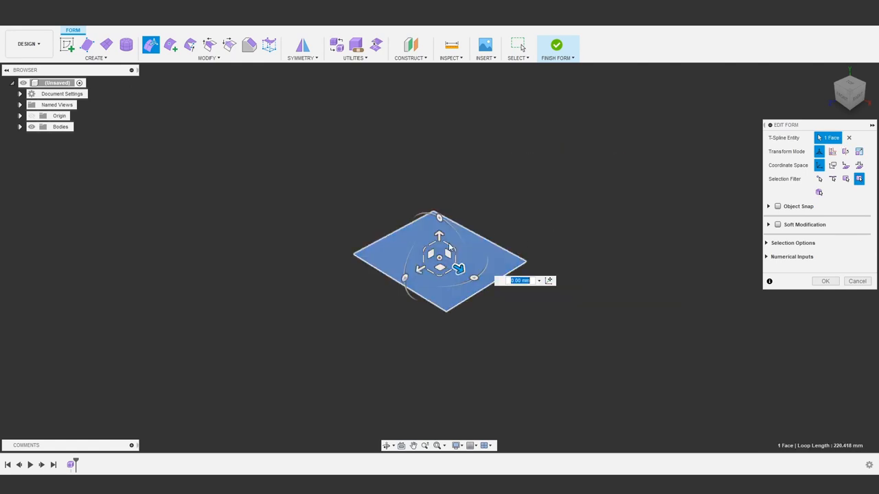
{"action": "left_click_drag", "start_coordinate": [439, 237], "coordinate": [438, 166]}
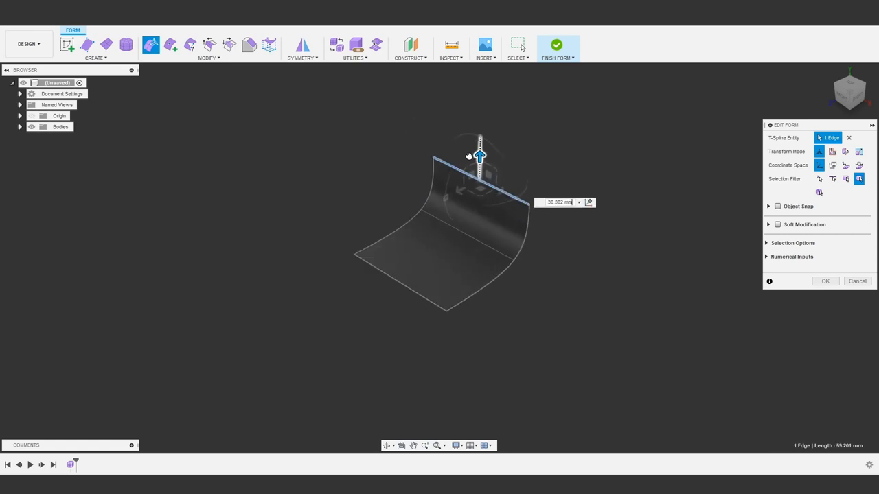
{"action": "left_click_drag", "start_coordinate": [479, 154], "coordinate": [542, 134]}
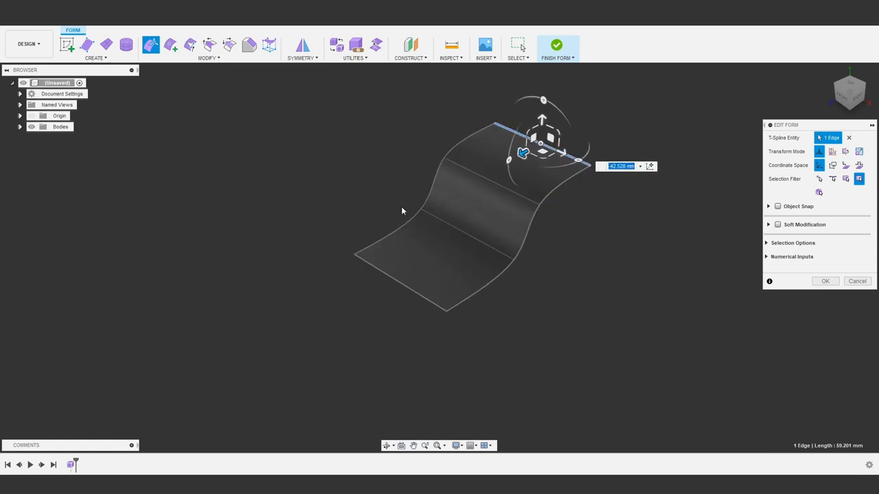
{"action": "mouse_move", "coordinate": [500, 291]}
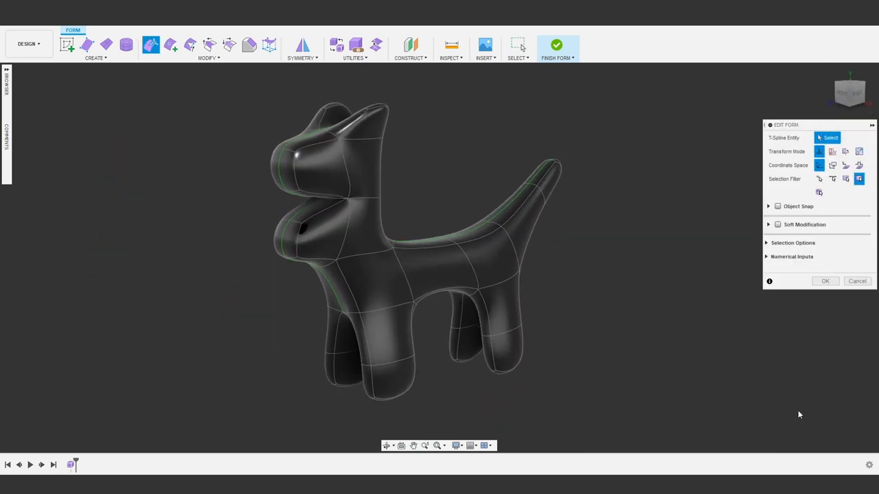
{"action": "left_click", "coordinate": [170, 44]}
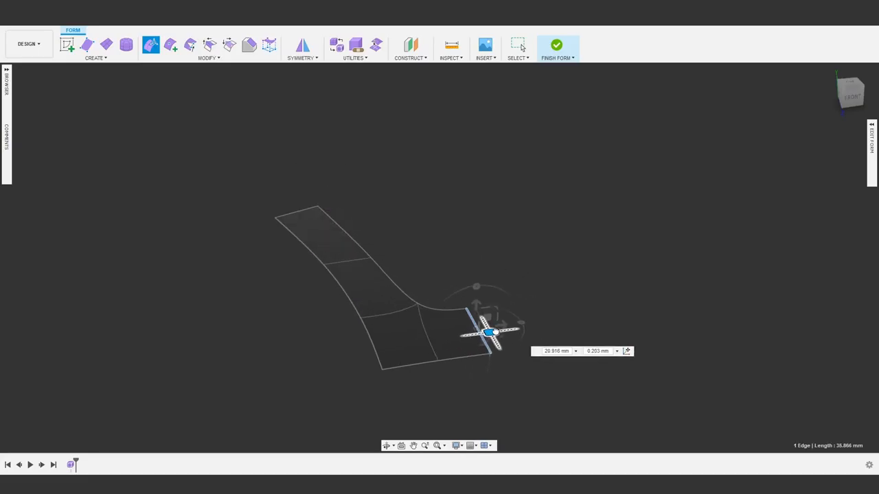
Alt-drag a surface edge to extrude new faces outward, lengthening the strip
{"action": "left_click_drag", "start_coordinate": [487, 333], "coordinate": [456, 201]}
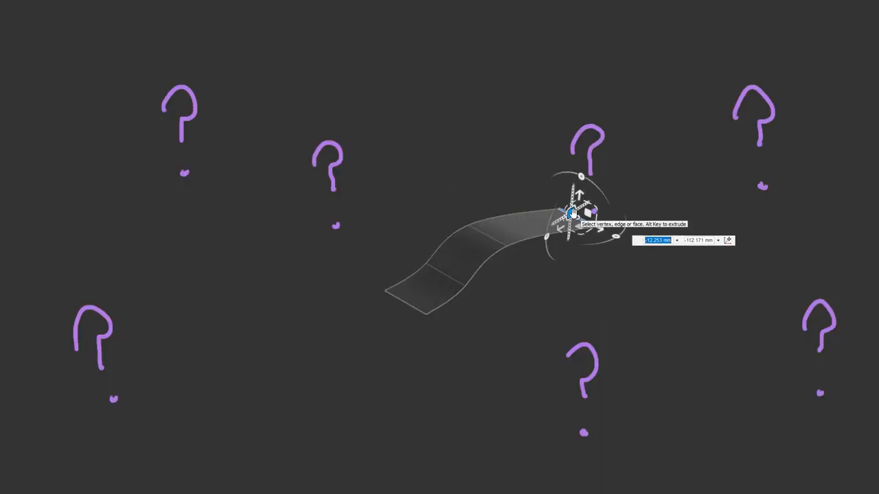
Extrude another face from the ribbon's edge to extend the curved strip
{"action": "left_click_drag", "start_coordinate": [570, 213], "coordinate": [728, 333]}
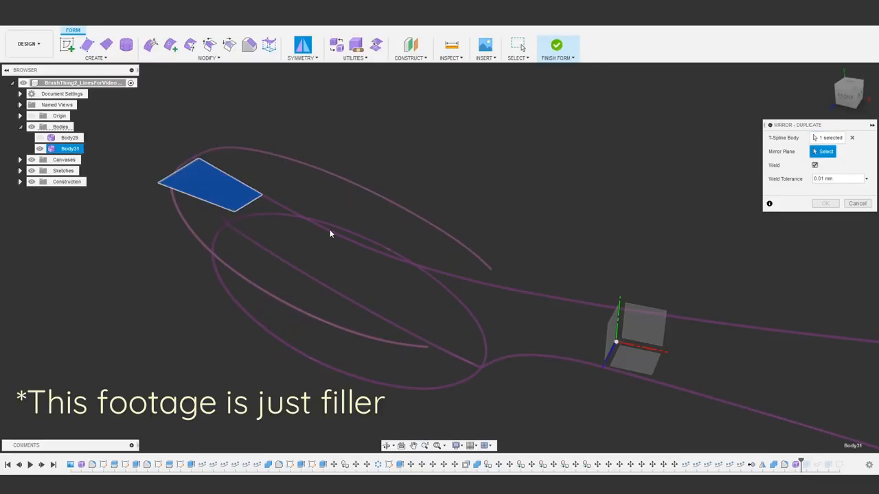
Pick the mirror plane for the Mirror - Duplicate of the T-spline body
{"action": "left_click", "coordinate": [643, 323]}
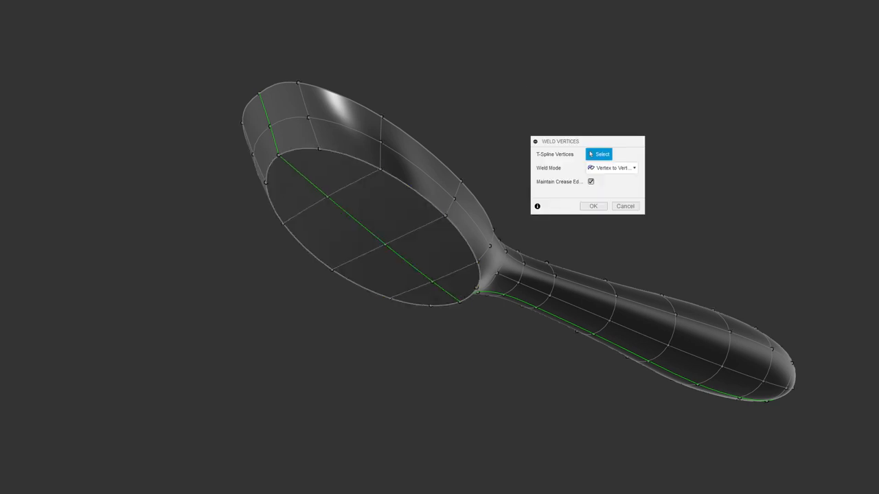
Show the Modify dropdown listing Edit Form, Insert Point, Weld Vertices and other tools
{"action": "left_click", "coordinate": [592, 206]}
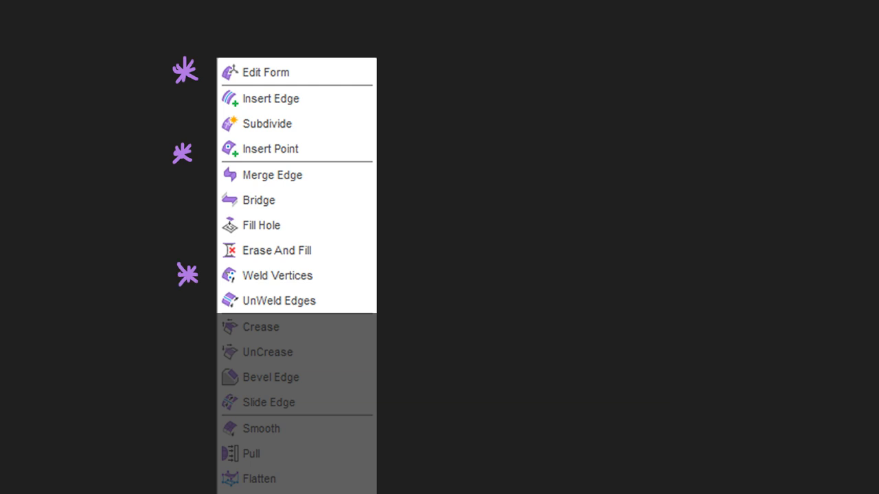
Weld the loose patch vertex to its neighbour, then start Insert Point on another body's edge
{"action": "left_click", "coordinate": [267, 71]}
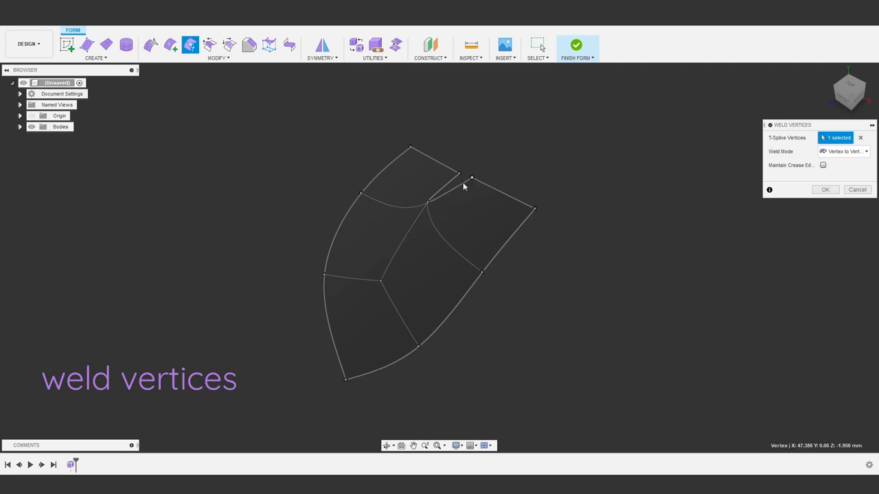
{"action": "left_click", "coordinate": [171, 44]}
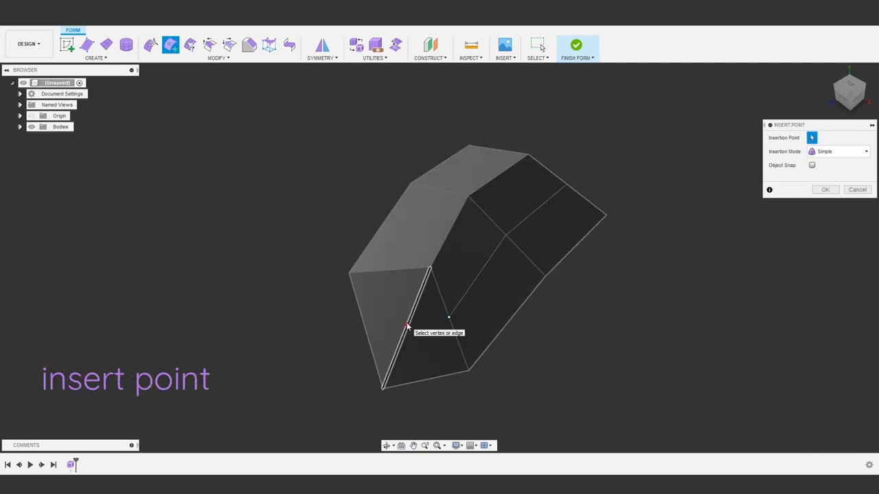
{"action": "left_click", "coordinate": [397, 43]}
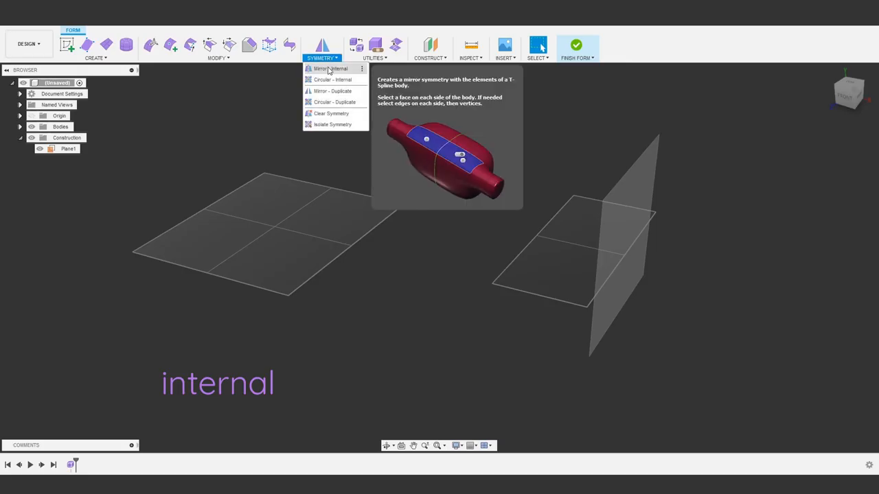
Give the left plane internal mirror symmetry and the right plane Mirror - Duplicate symmetry
{"action": "left_click", "coordinate": [330, 69]}
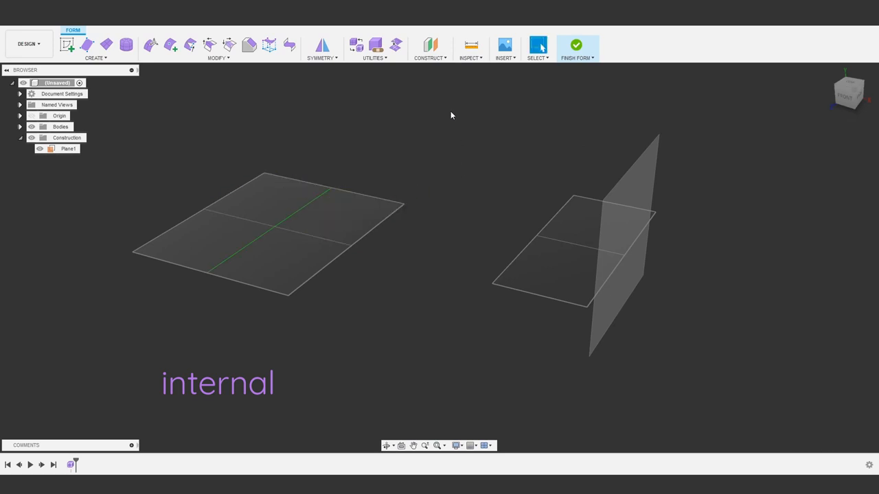
{"action": "left_click", "coordinate": [321, 44]}
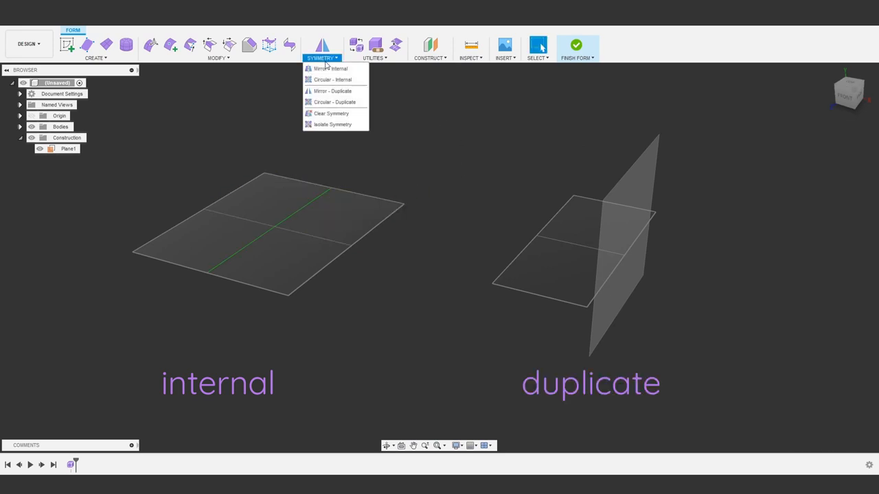
{"action": "left_click", "coordinate": [332, 90]}
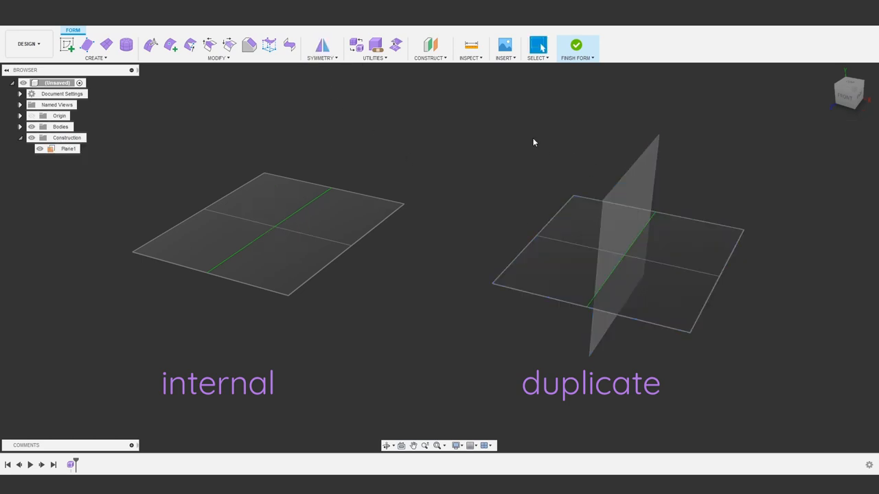
{"action": "mouse_move", "coordinate": [450, 132]}
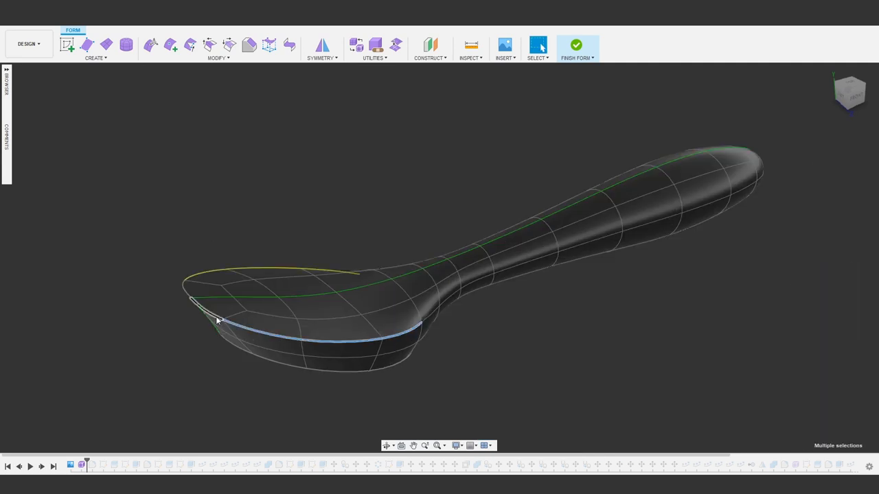
Bevel the spoon bowl's rim edges, then insert a new point on a handle edge
{"action": "left_click", "coordinate": [250, 44]}
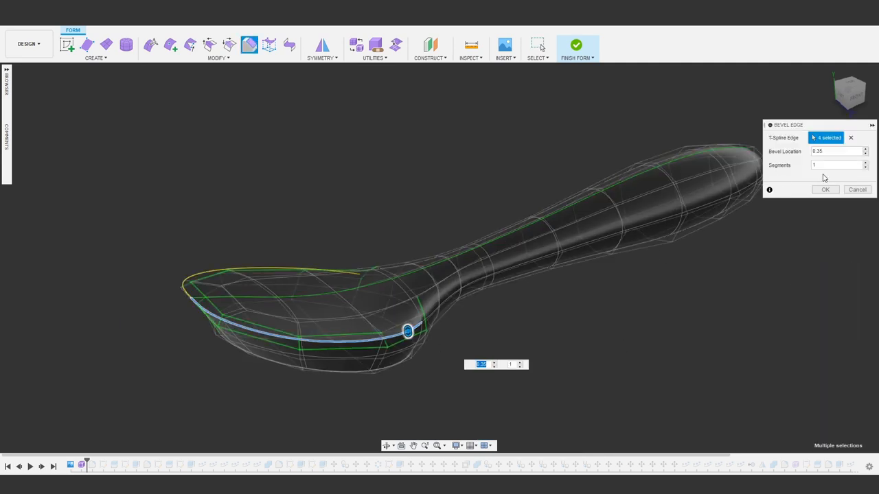
{"action": "left_click", "coordinate": [824, 189]}
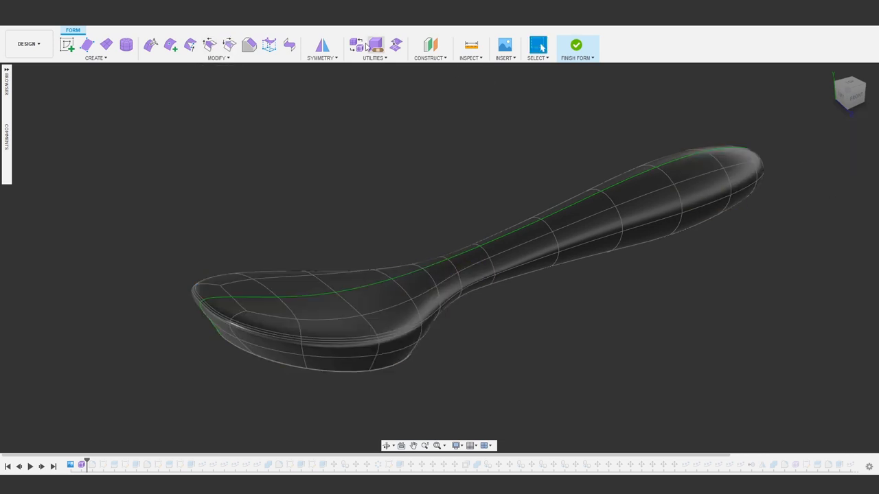
{"action": "left_click", "coordinate": [170, 44]}
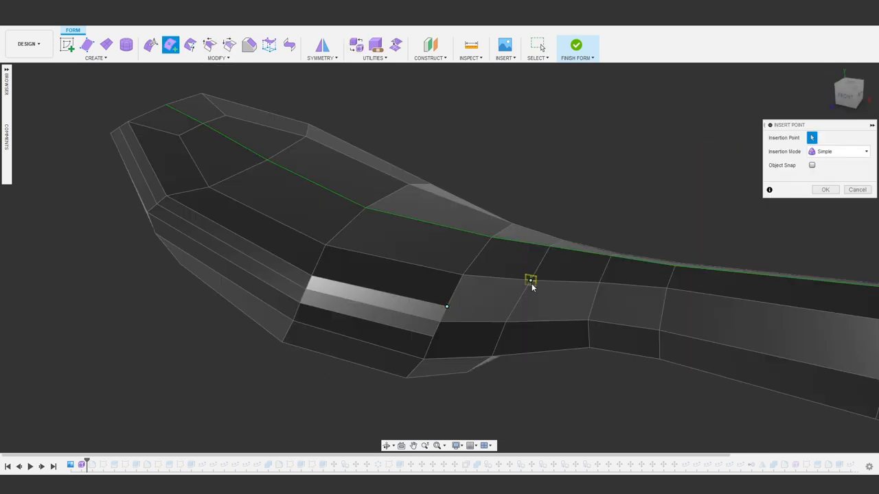
{"action": "left_click", "coordinate": [825, 190]}
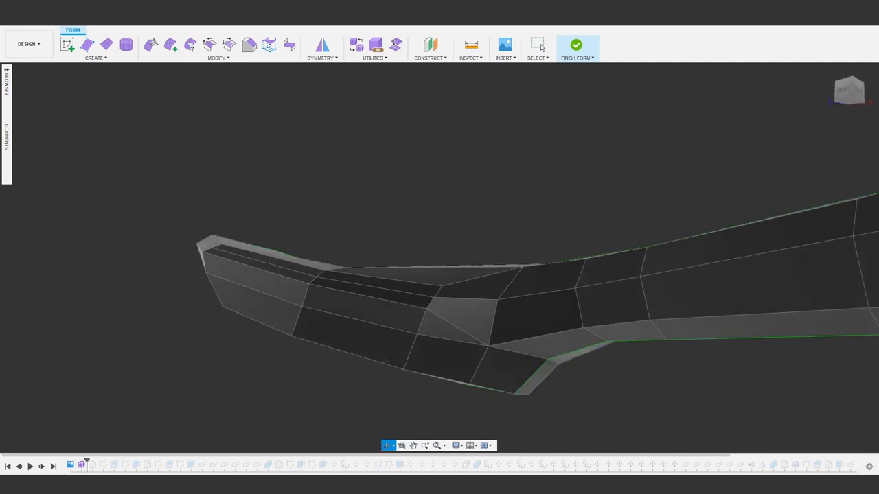
Switch the spoon to a different display mode for point insertion
{"action": "left_click", "coordinate": [170, 44]}
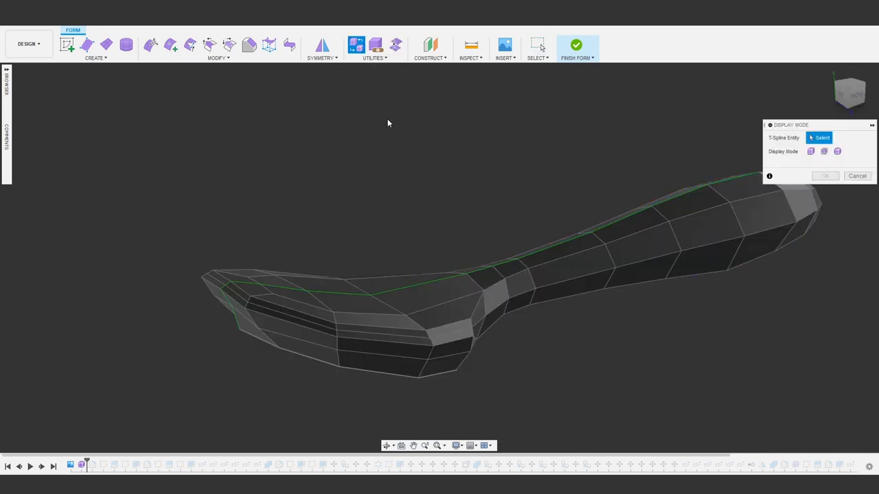
{"action": "left_click", "coordinate": [838, 151]}
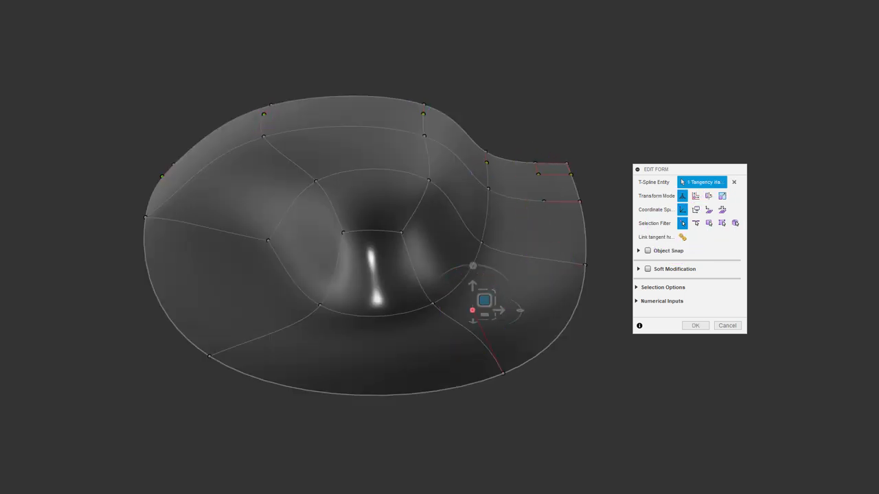
Drag the patch's right and top edge points outward and upward to reshape the surface
{"action": "left_click_drag", "start_coordinate": [483, 299], "coordinate": [529, 288]}
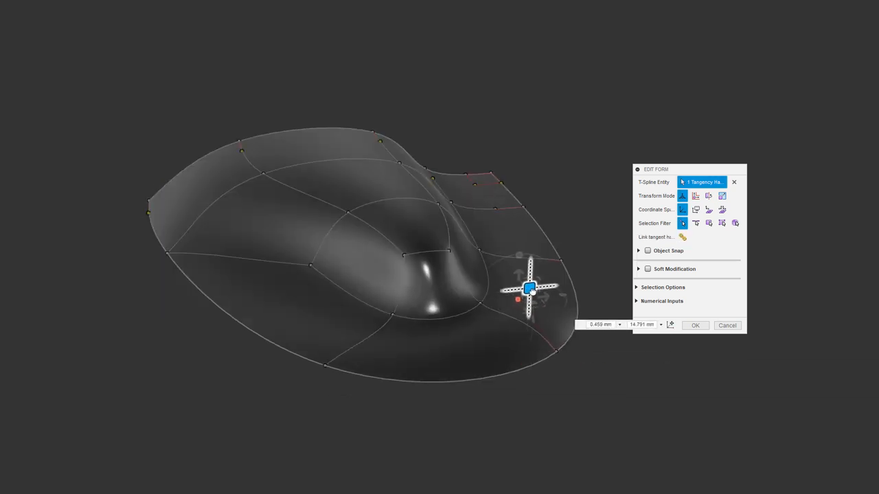
{"action": "left_click_drag", "start_coordinate": [529, 288], "coordinate": [552, 206]}
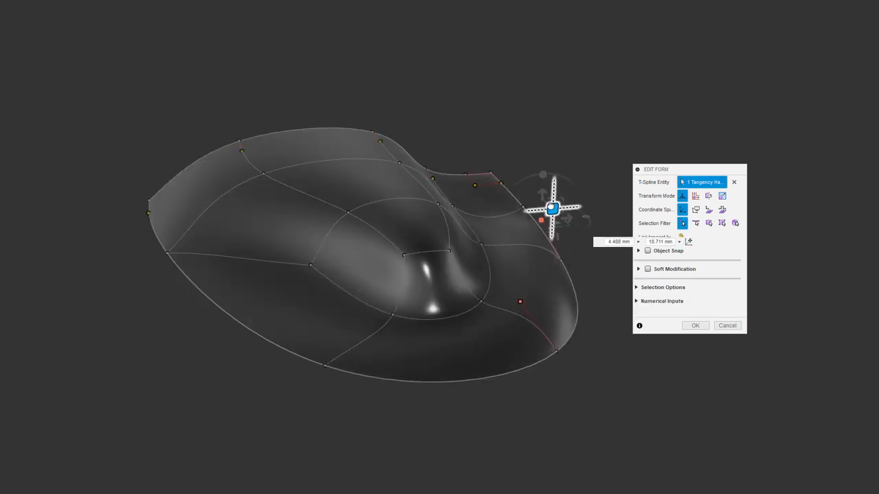
{"action": "left_click_drag", "start_coordinate": [552, 208], "coordinate": [489, 144]}
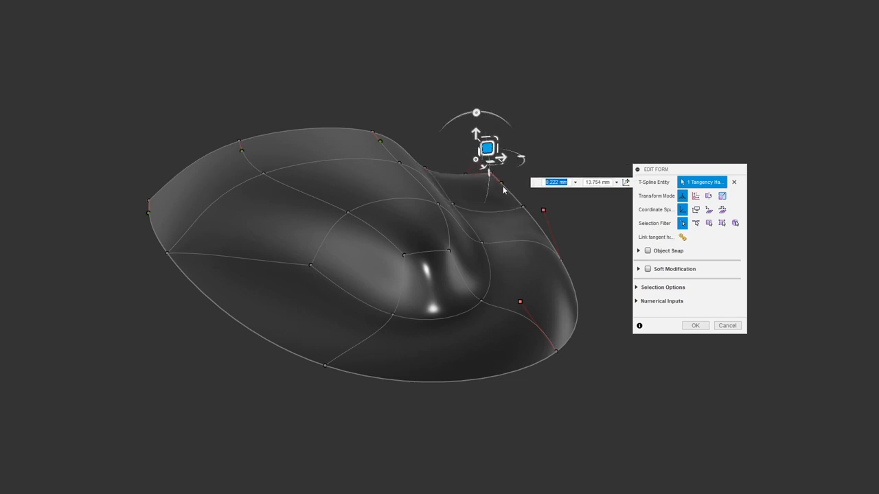
{"action": "left_click_drag", "start_coordinate": [486, 148], "coordinate": [519, 149]}
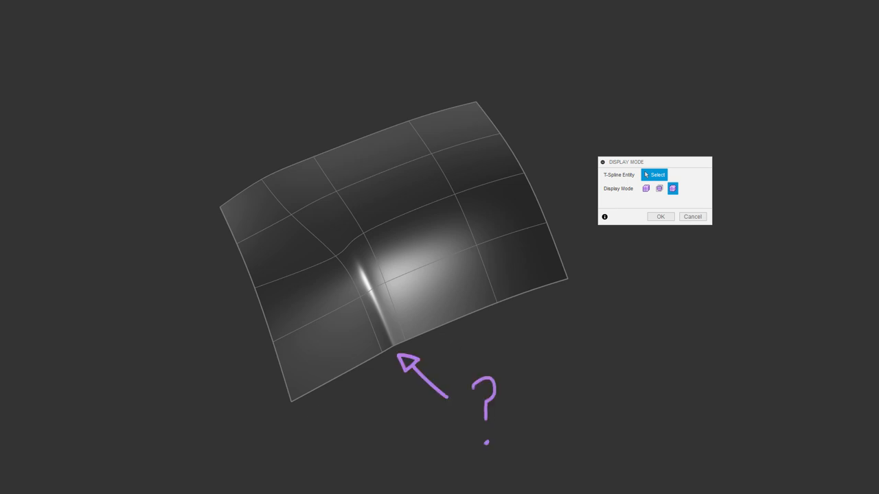
Display the rectangular surface patch in smooth mode to reveal the crease near its lower edge
{"action": "left_click", "coordinate": [646, 188]}
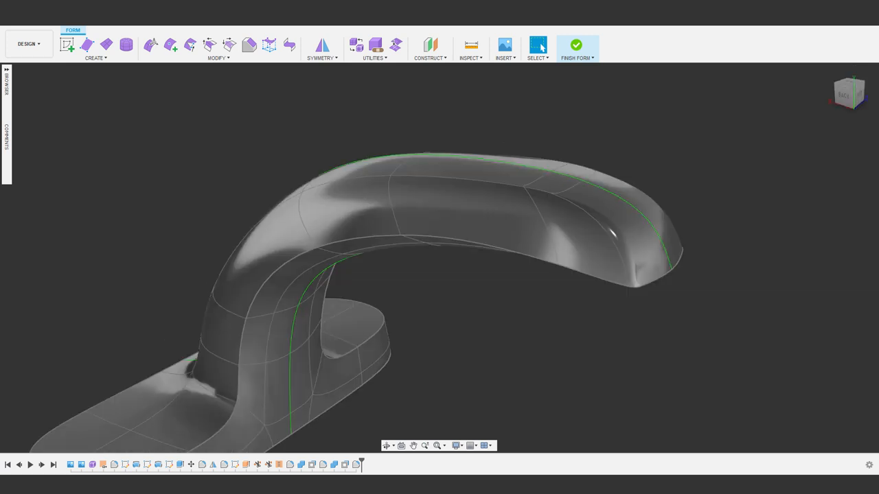
Run Repair Body from the form utilities on the faucet spout body to review its error points
{"action": "left_click", "coordinate": [375, 44]}
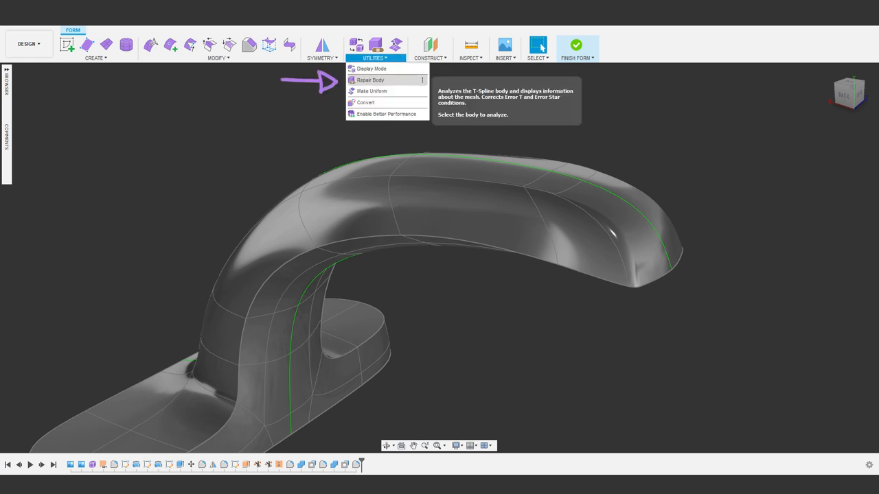
{"action": "left_click", "coordinate": [370, 79]}
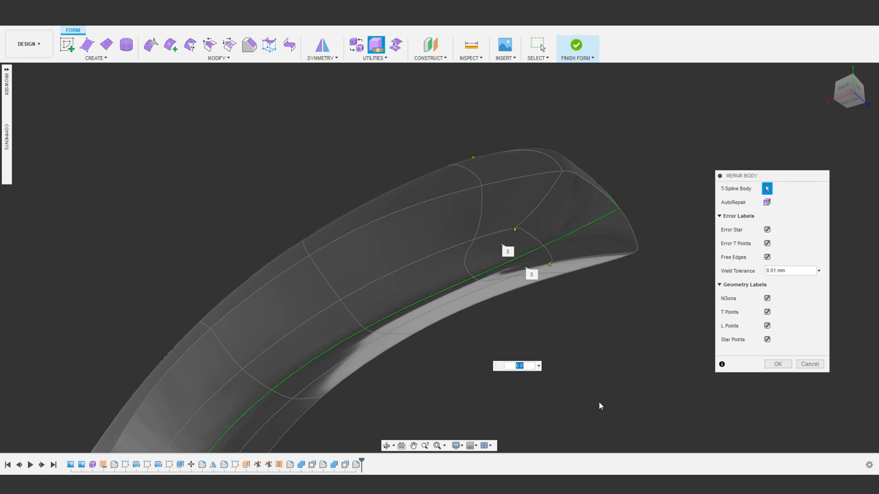
{"action": "mouse_move", "coordinate": [514, 231]}
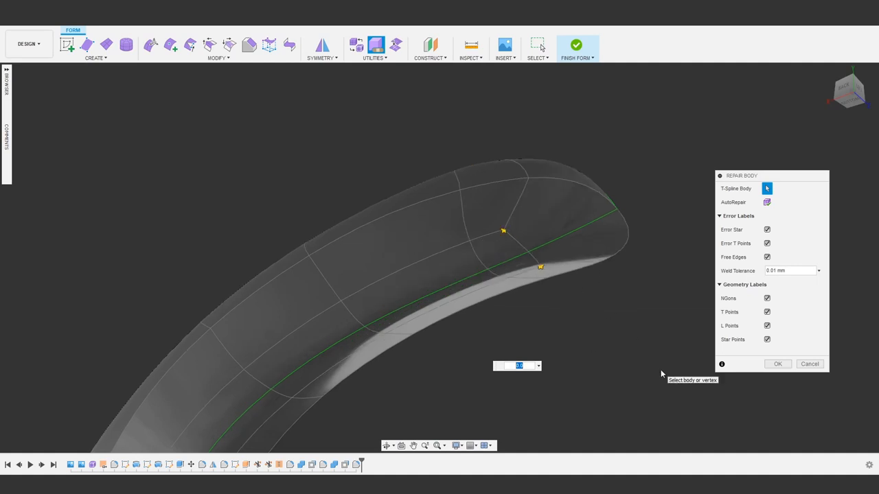
{"action": "mouse_move", "coordinate": [656, 406]}
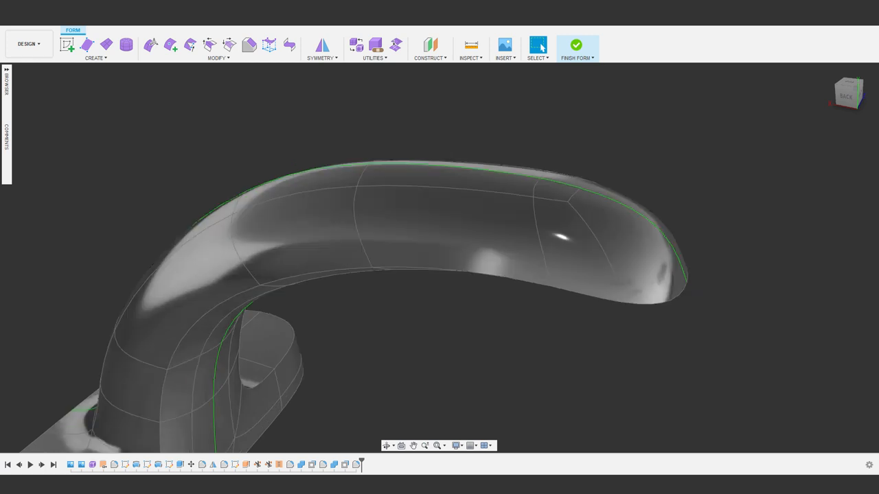
Apply Make Uniform to the faucet spout body
{"action": "left_click", "coordinate": [375, 44]}
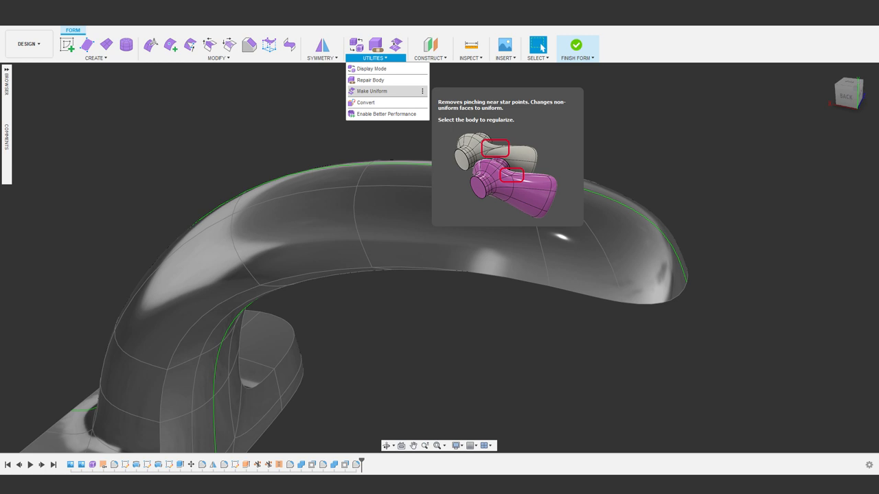
{"action": "left_click", "coordinate": [371, 91]}
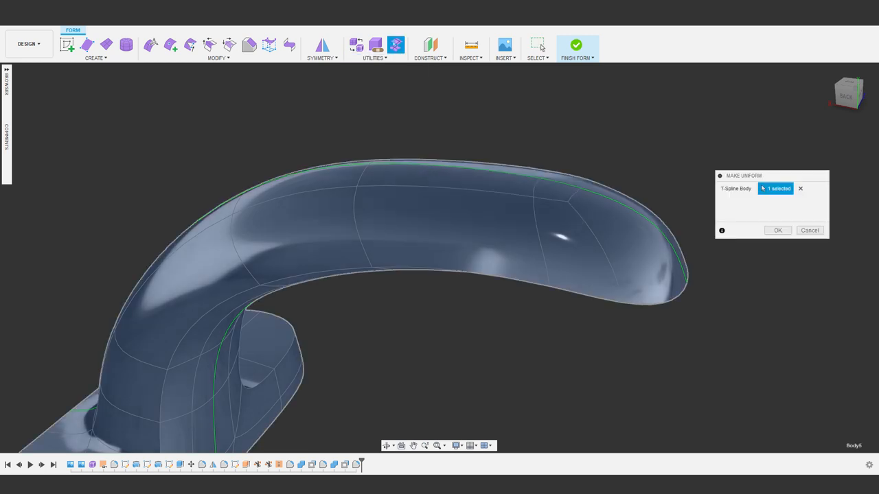
{"action": "left_click", "coordinate": [777, 231]}
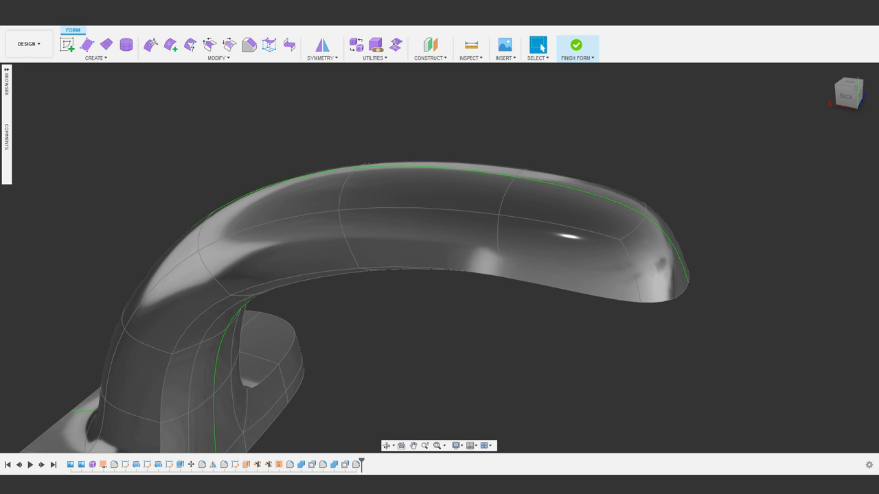
Apply Make Uniform to the lever handle body as well
{"action": "left_click", "coordinate": [576, 44]}
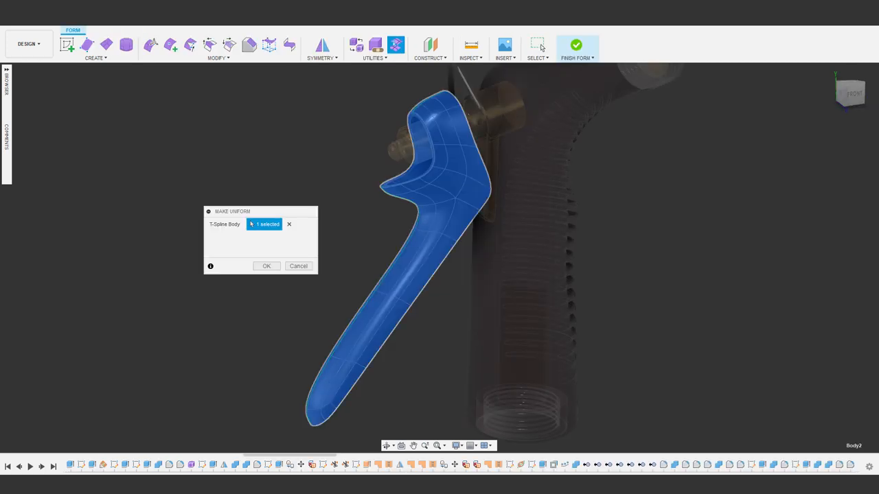
{"action": "left_click", "coordinate": [266, 267]}
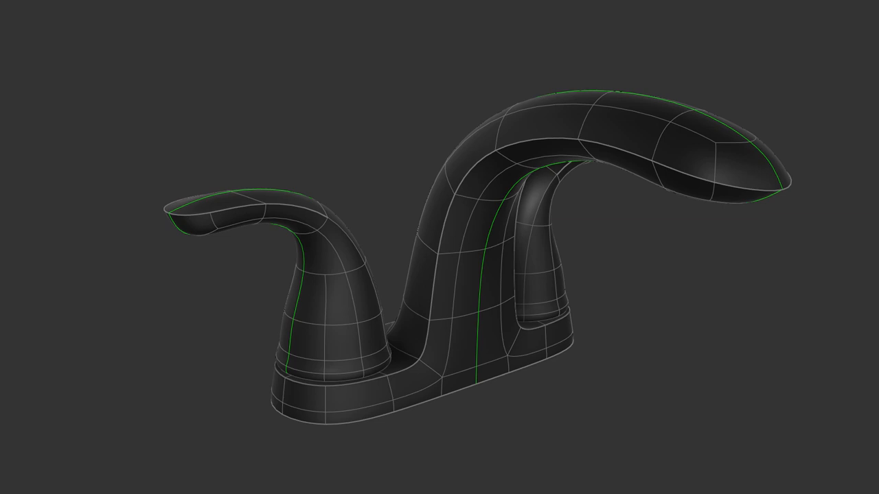
Select the flat nine-face plane and run Repair Body with default labels and tolerance
{"action": "left_click_drag", "start_coordinate": [309, 254], "coordinate": [329, 302]}
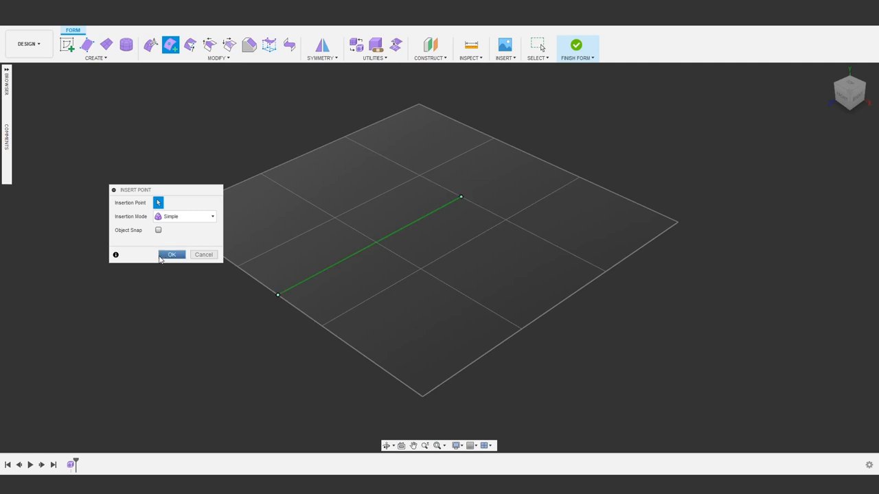
{"action": "left_click", "coordinate": [172, 255]}
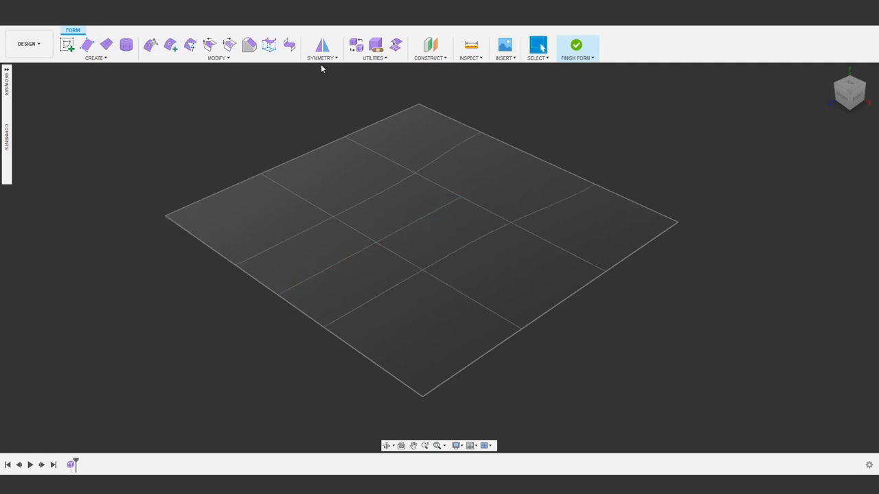
{"action": "left_click", "coordinate": [376, 44]}
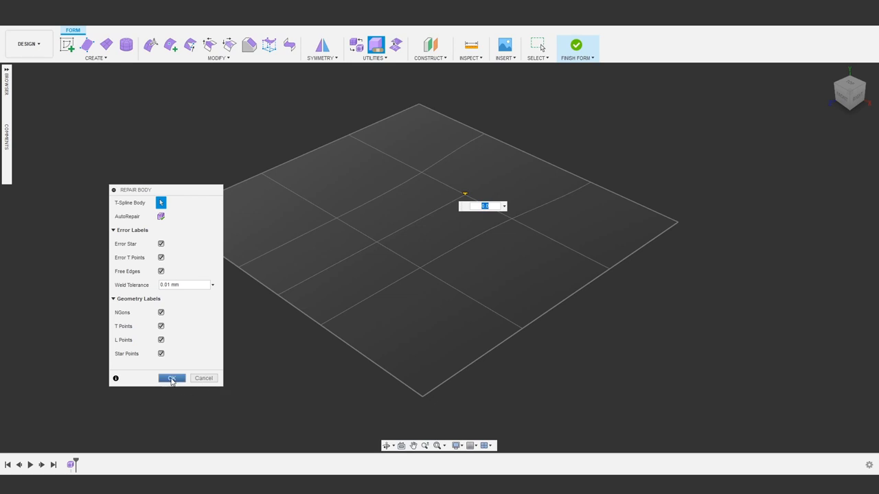
{"action": "left_click", "coordinate": [170, 379]}
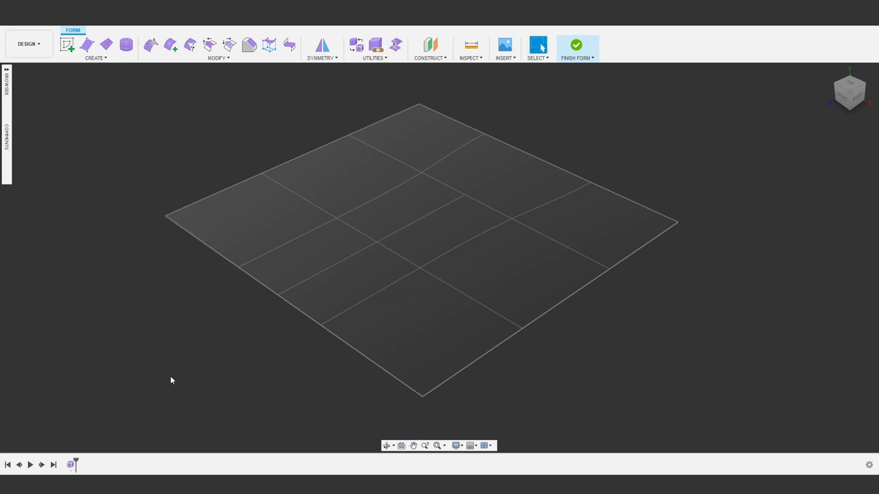
{"action": "mouse_move", "coordinate": [170, 379]}
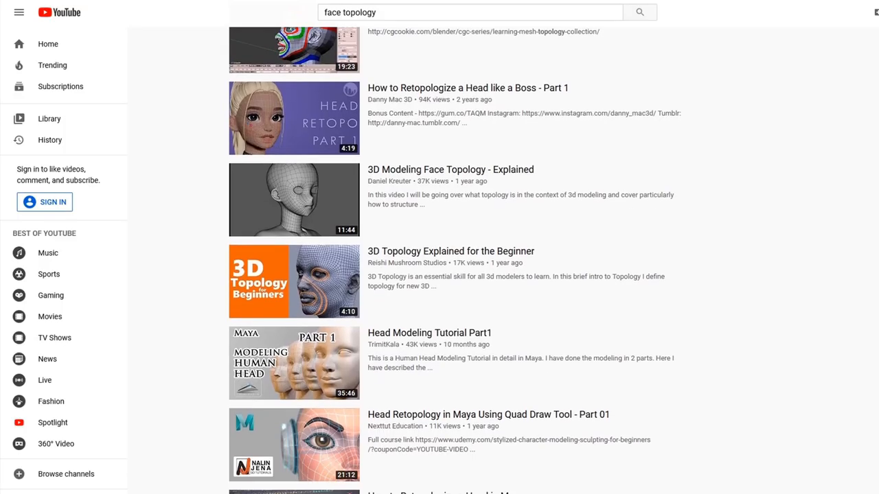
{"action": "scroll", "scroll_direction": "down", "scroll_amount": 3}
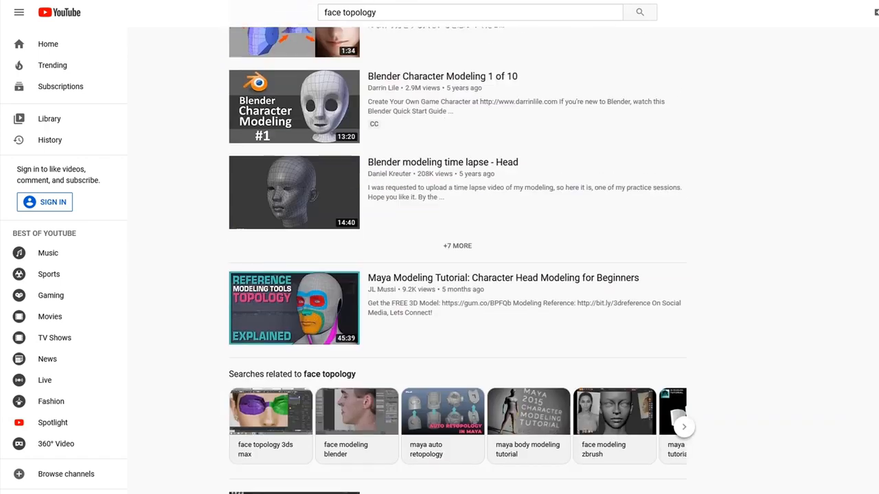
{"action": "scroll", "scroll_direction": "down", "scroll_amount": 3}
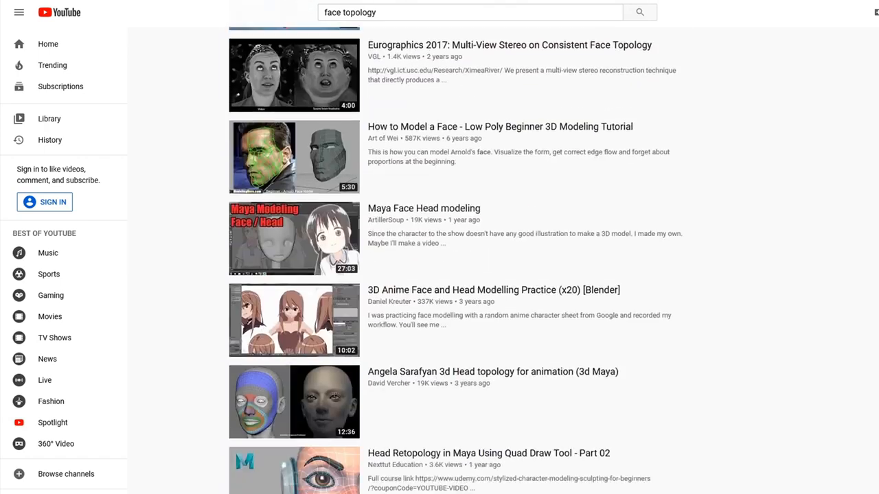
{"action": "scroll", "scroll_direction": "down", "scroll_amount": 3}
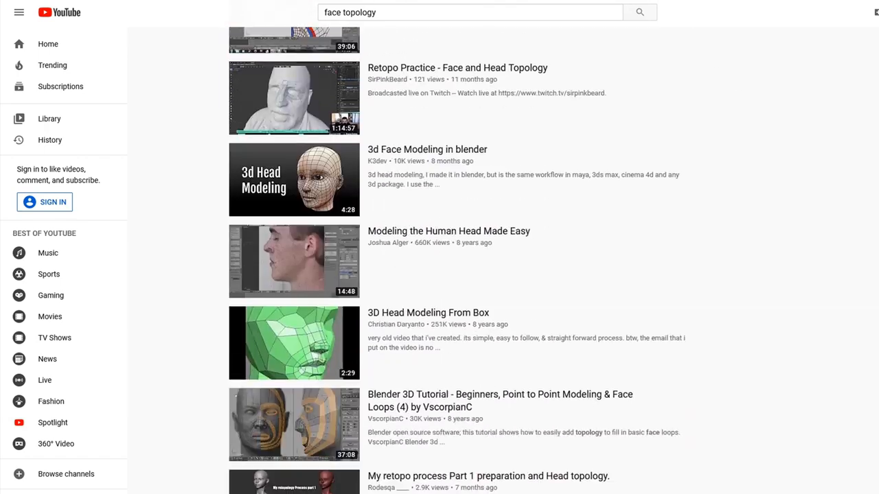
{"action": "scroll", "scroll_direction": "down", "scroll_amount": 3}
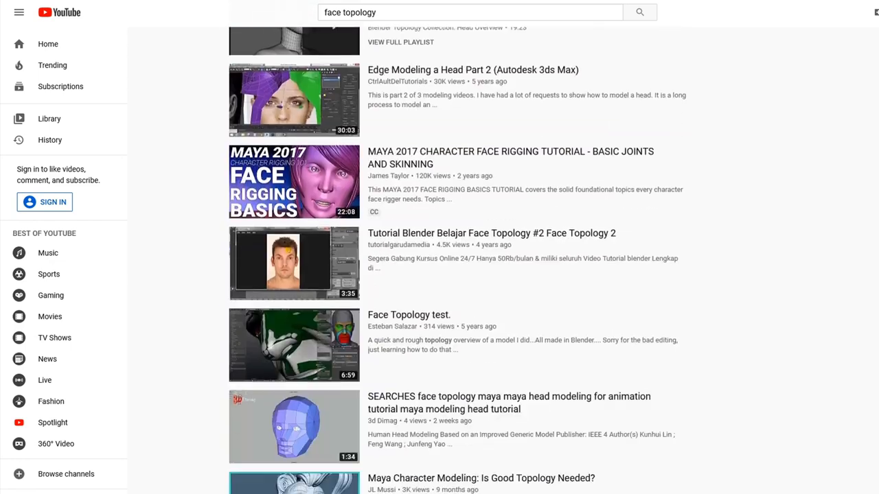
{"action": "scroll", "scroll_direction": "down", "scroll_amount": 3}
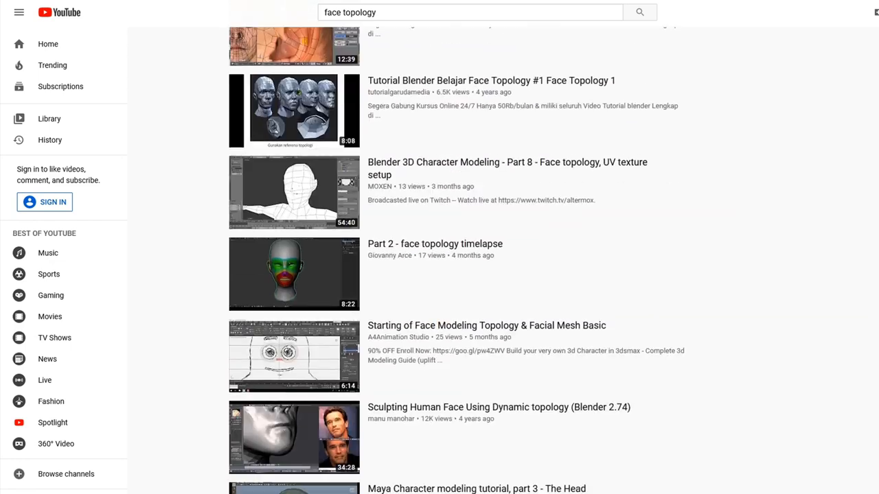
{"action": "scroll", "scroll_direction": "down", "scroll_amount": 3}
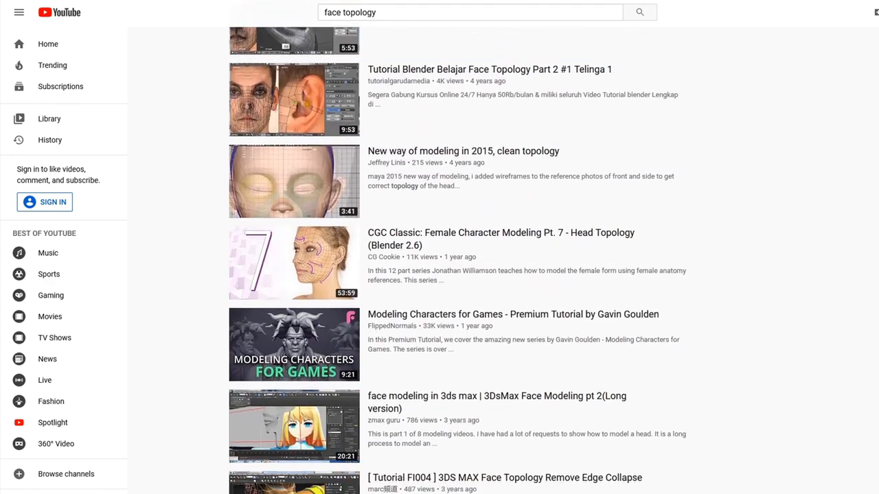
{"action": "scroll", "scroll_direction": "down", "scroll_amount": 3}
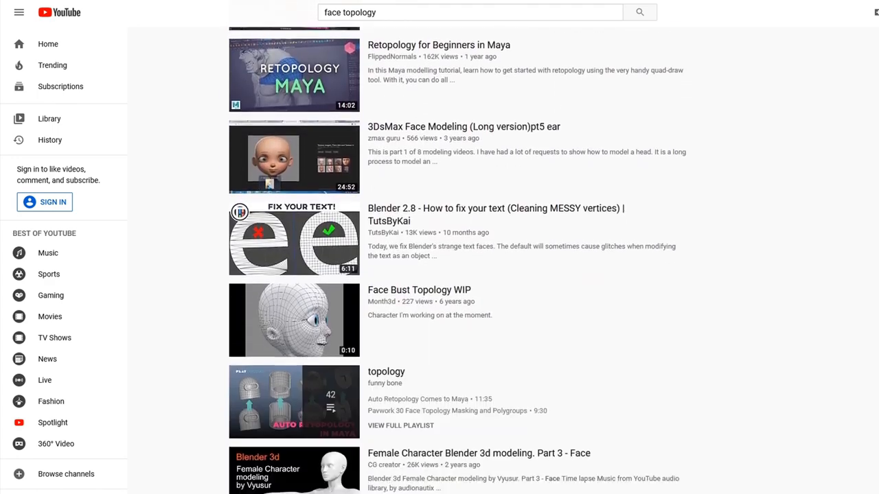
{"action": "scroll", "scroll_direction": "down", "scroll_amount": 3}
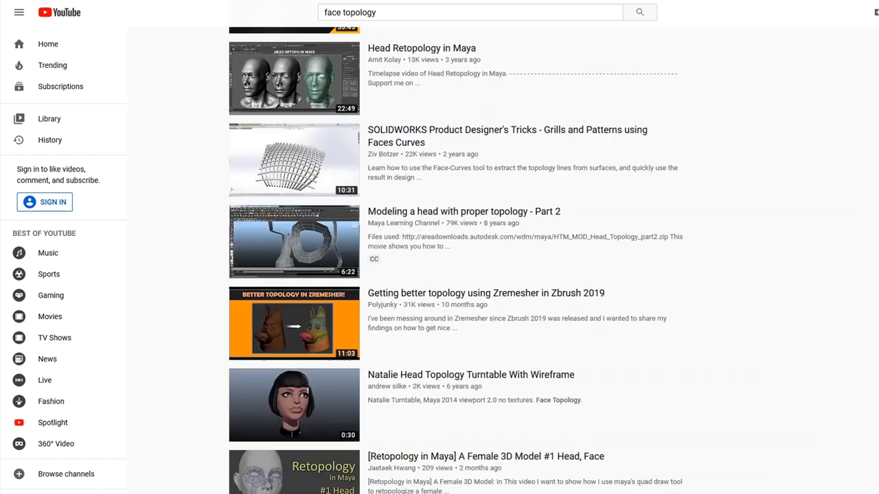
{"action": "scroll", "scroll_direction": "down", "scroll_amount": 3}
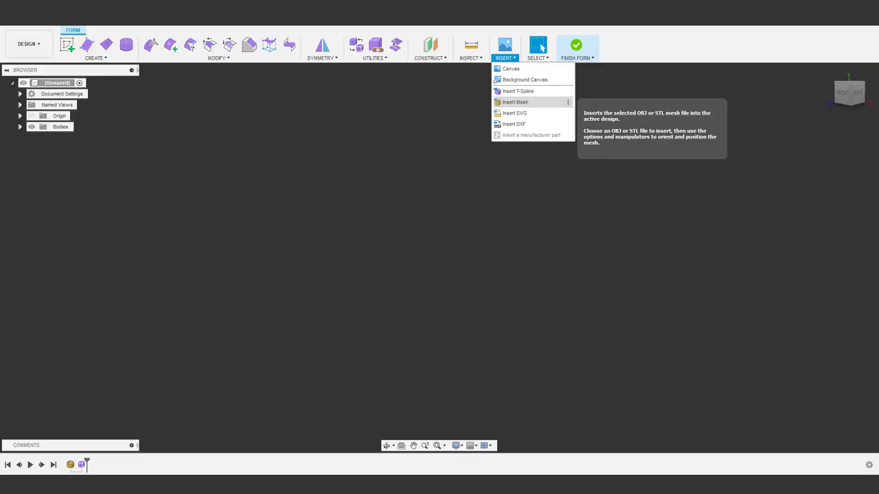
Insert the face/head mesh file into the design and place it
{"action": "left_click", "coordinate": [515, 102]}
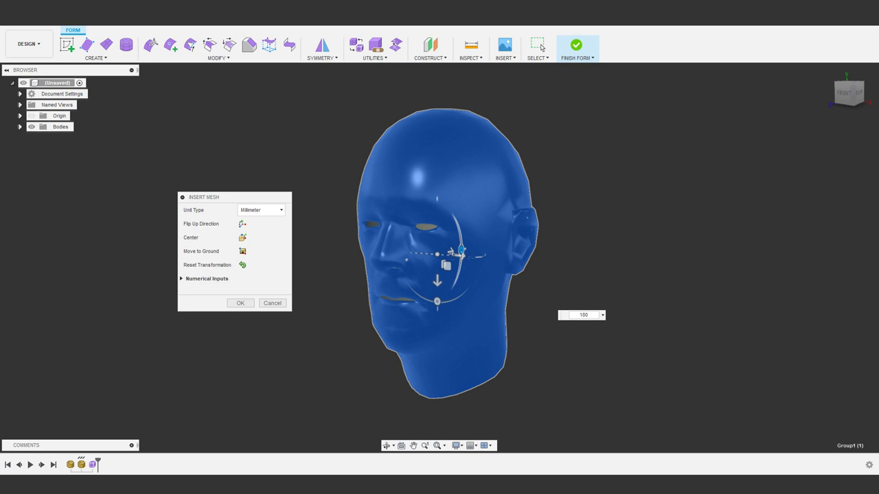
{"action": "left_click", "coordinate": [373, 47]}
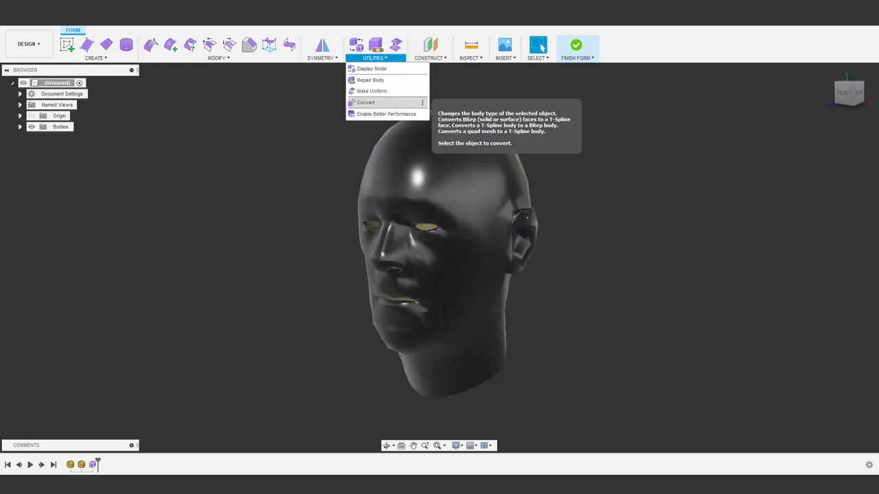
Convert the head quad mesh into a T-spline body
{"action": "left_click", "coordinate": [365, 102]}
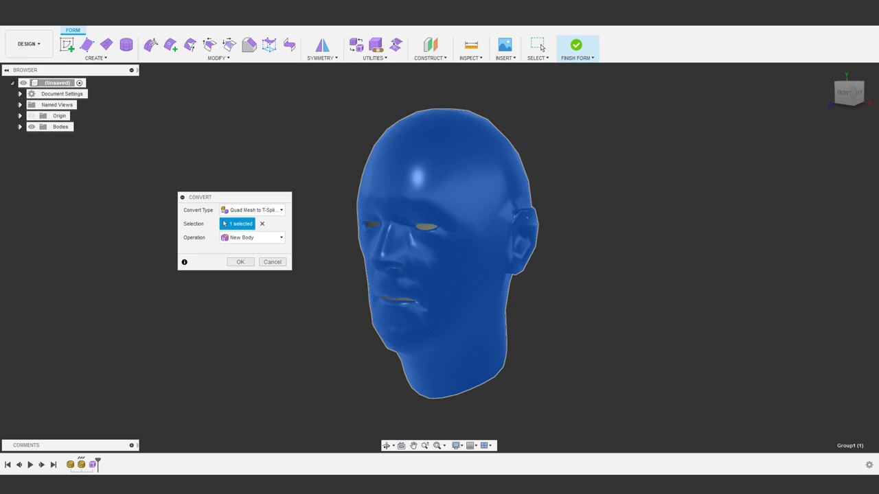
{"action": "left_click", "coordinate": [239, 260]}
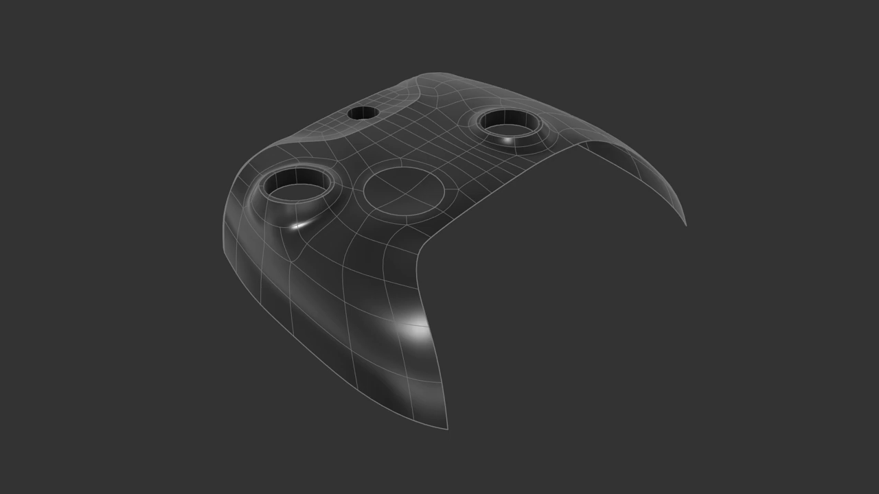
{"action": "key", "text": "z"}
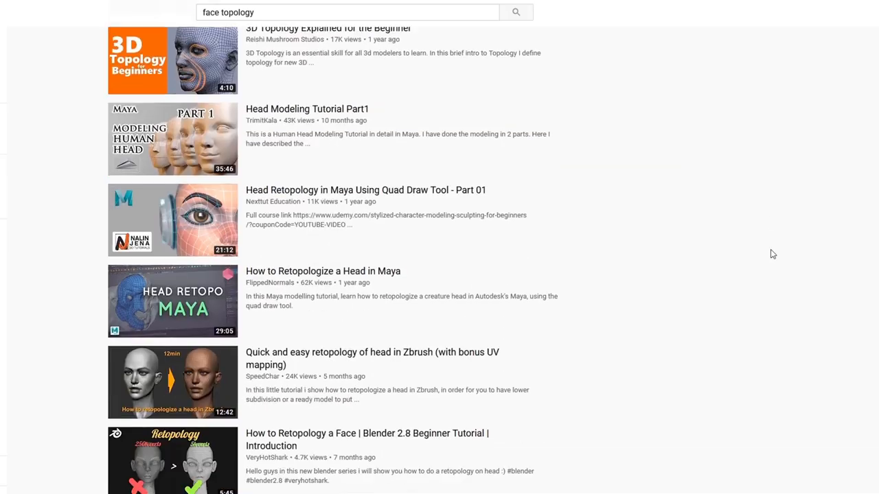
{"action": "scroll", "scroll_direction": "down", "scroll_amount": 3}
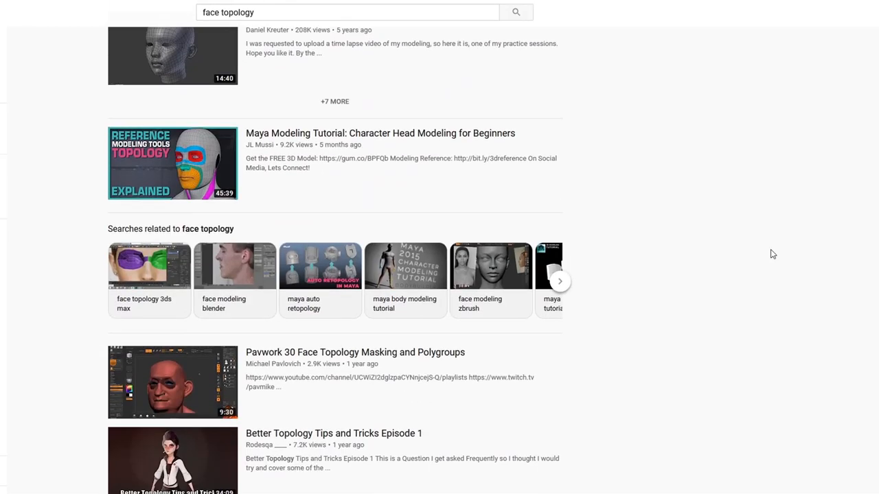
{"action": "scroll", "scroll_direction": "down", "scroll_amount": 3}
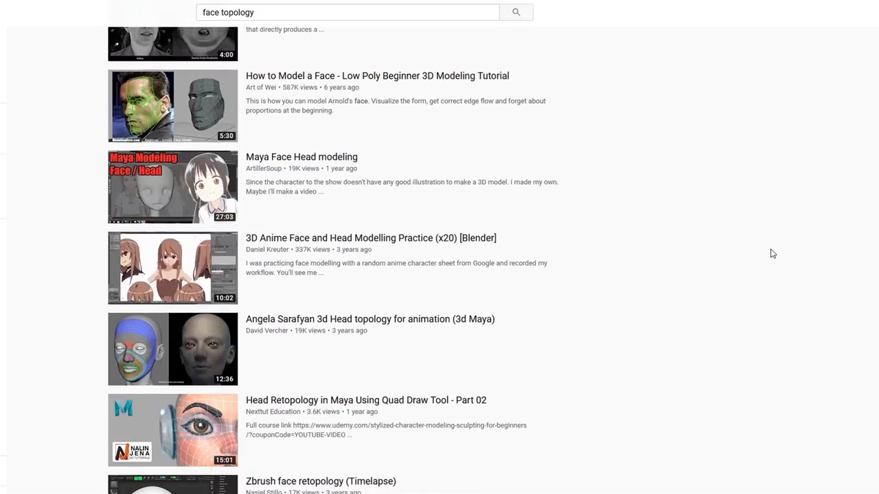
{"action": "scroll", "scroll_direction": "down", "scroll_amount": 3}
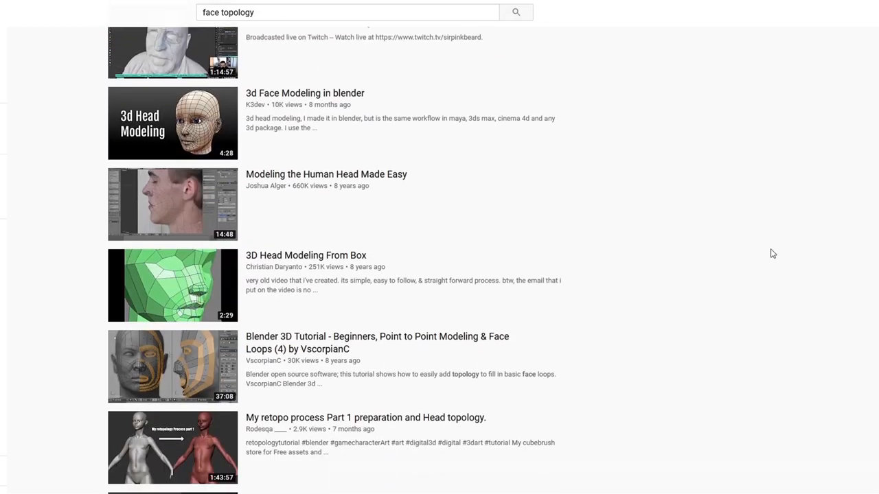
{"action": "scroll", "scroll_direction": "down", "scroll_amount": 3}
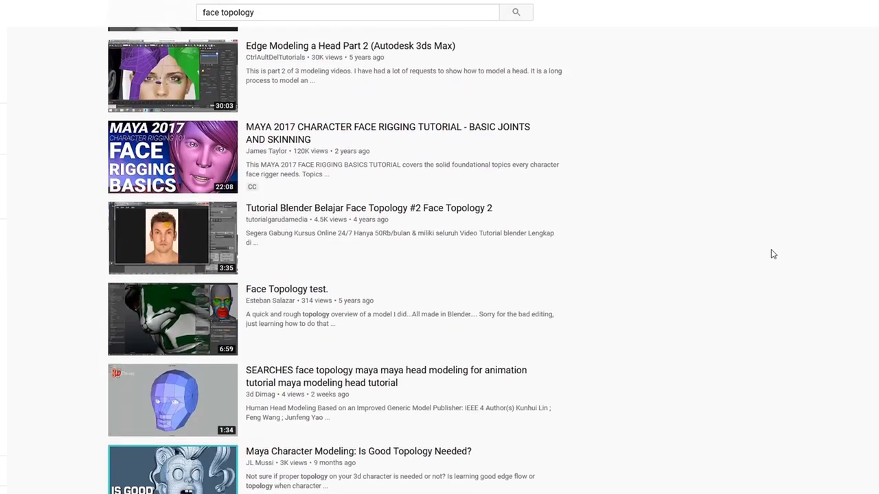
{"action": "scroll", "scroll_direction": "down", "scroll_amount": 3}
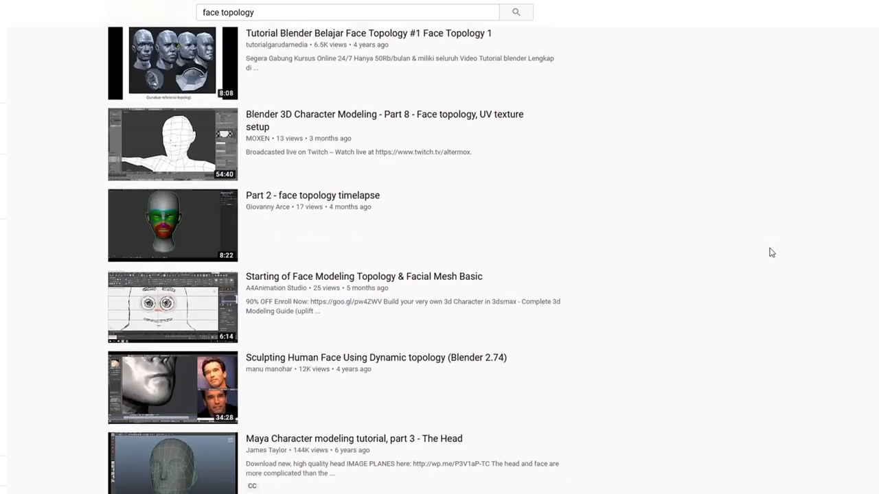